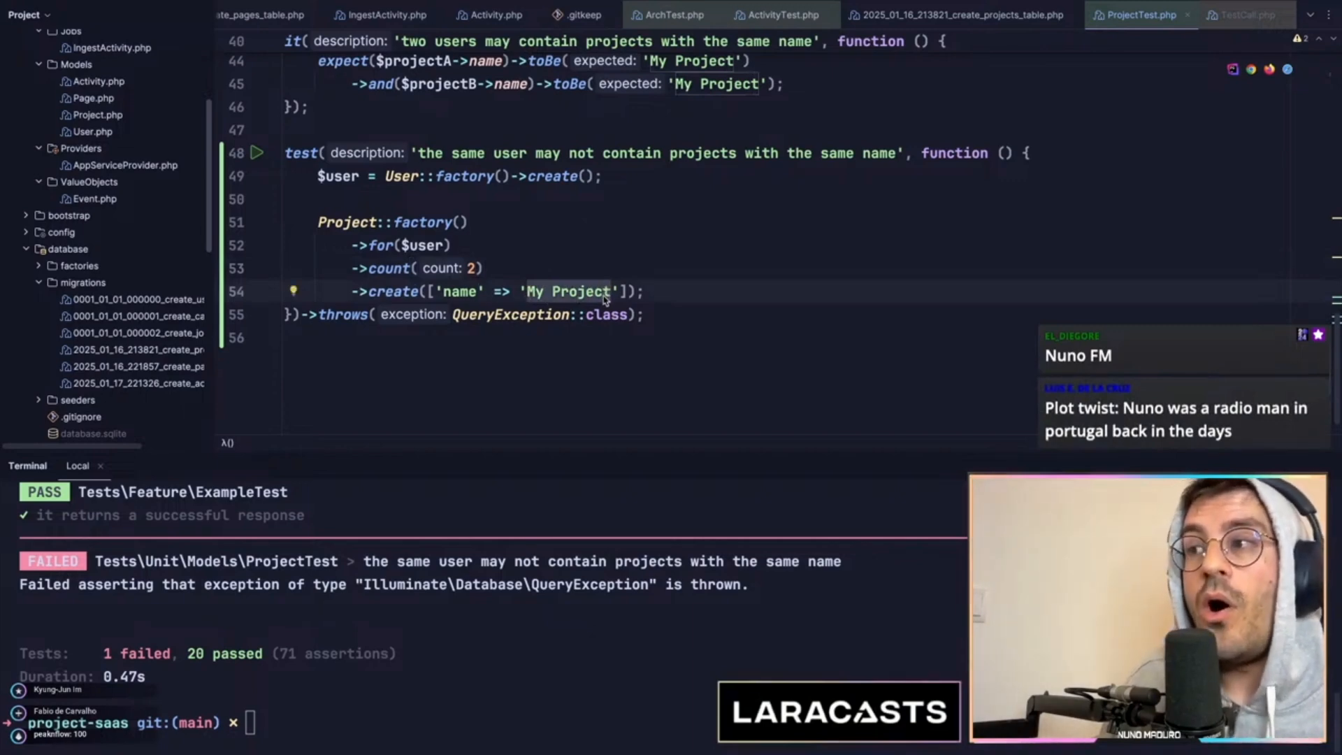
mouse_move(484, 245)
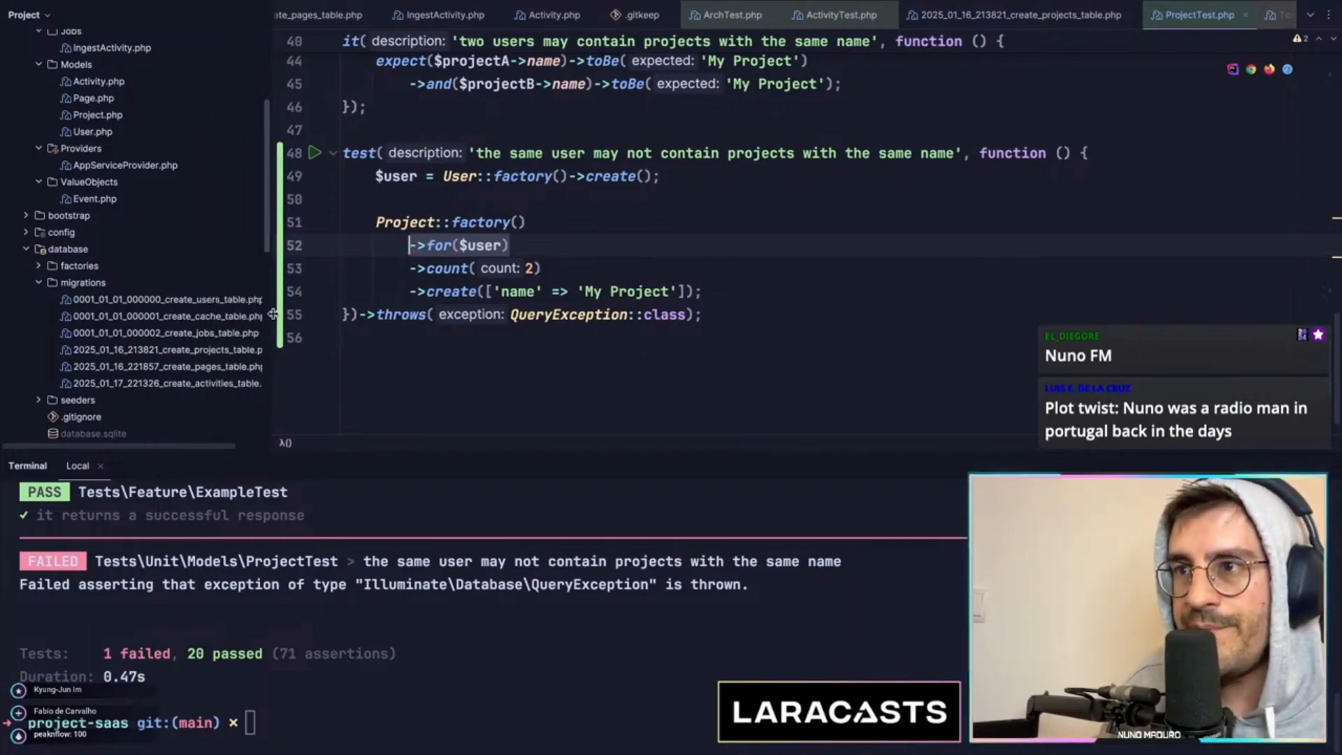
Add $table->unique(['user_id', 'name']) to the create_projects_table migration after timestamps().
left_click(1018, 14)
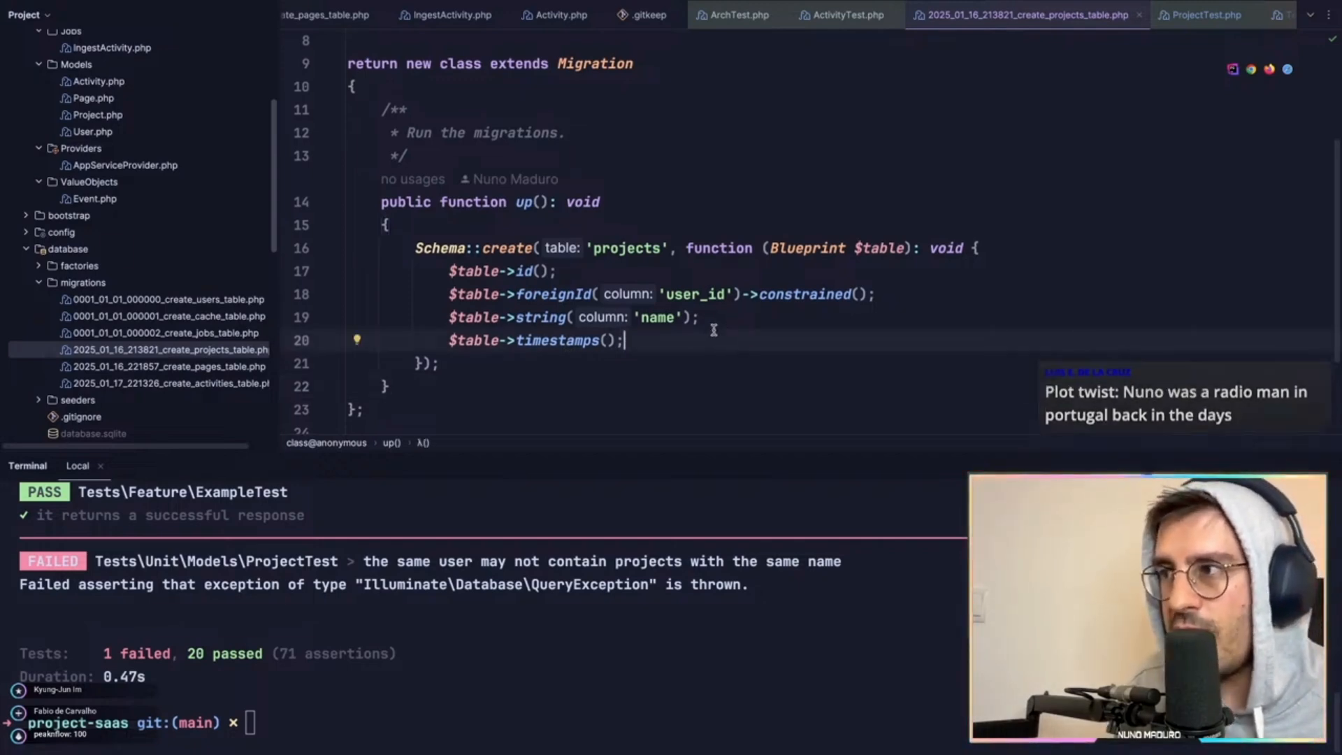
type("$table->unique(['user_id', 'name']);")
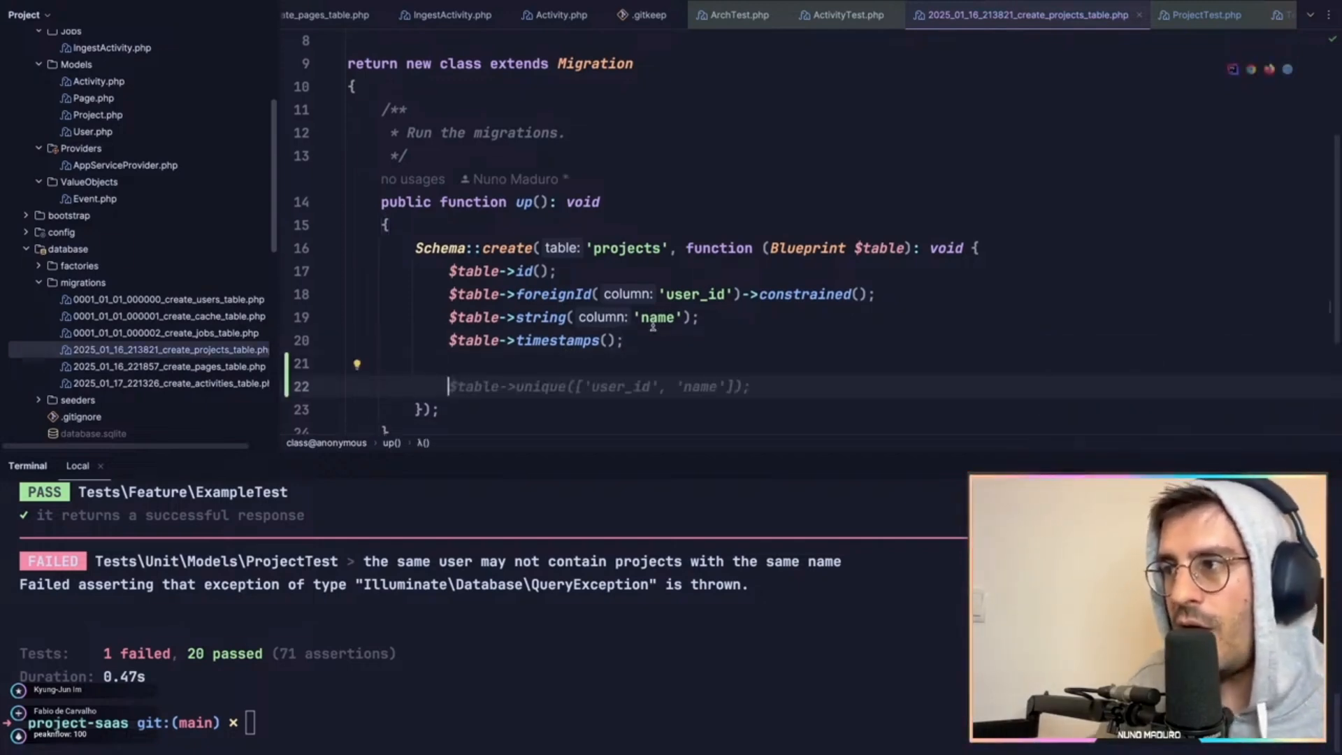
type("$this->")
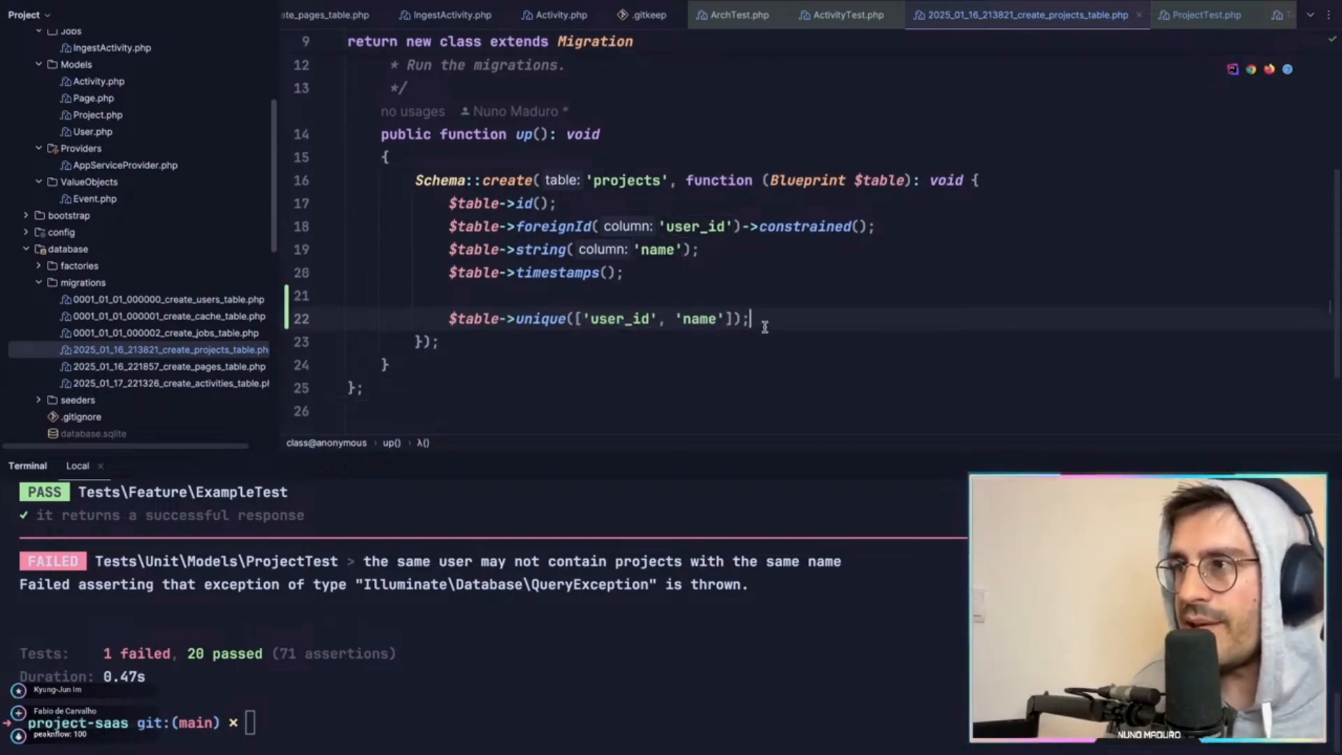
Add a name index and sketch rows 1 | Project 1, 2 | Project 1, 1 | Project 1 // Error.
type("$table->index('name');")
type("1       | Project 1")
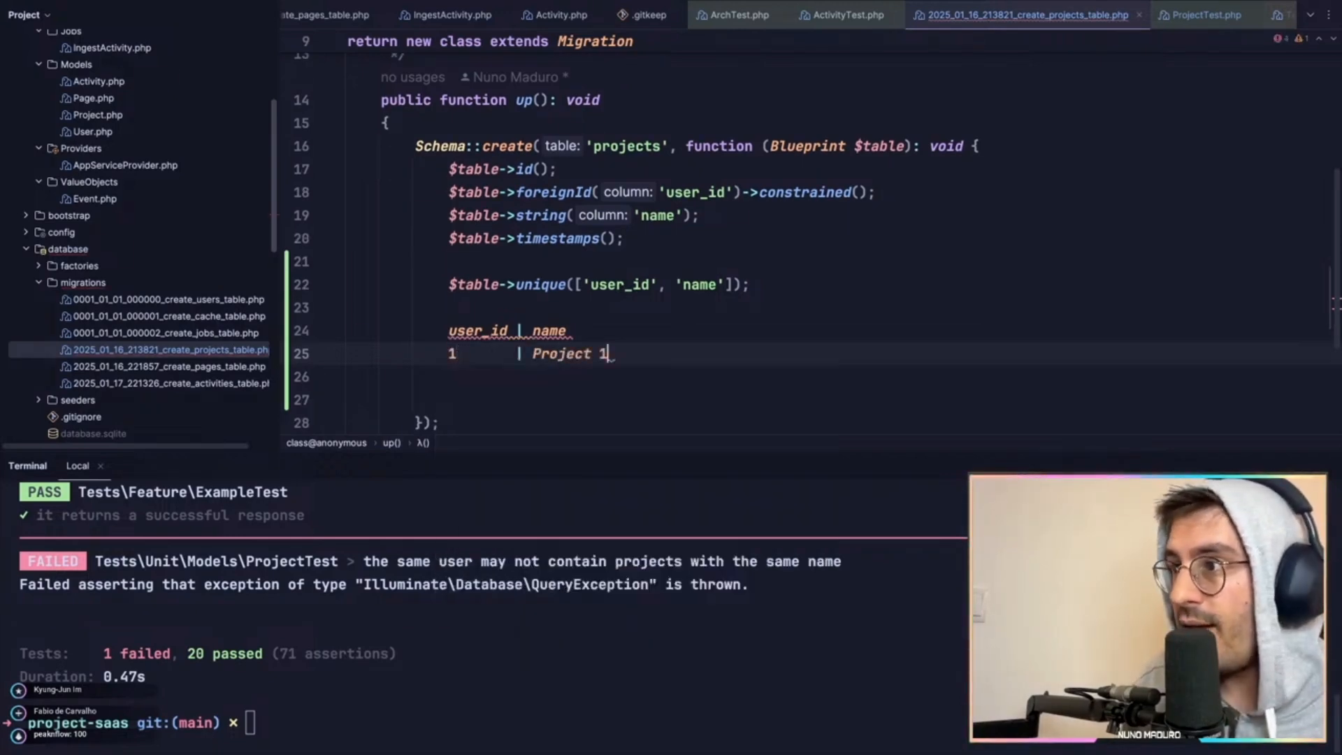
type("2")
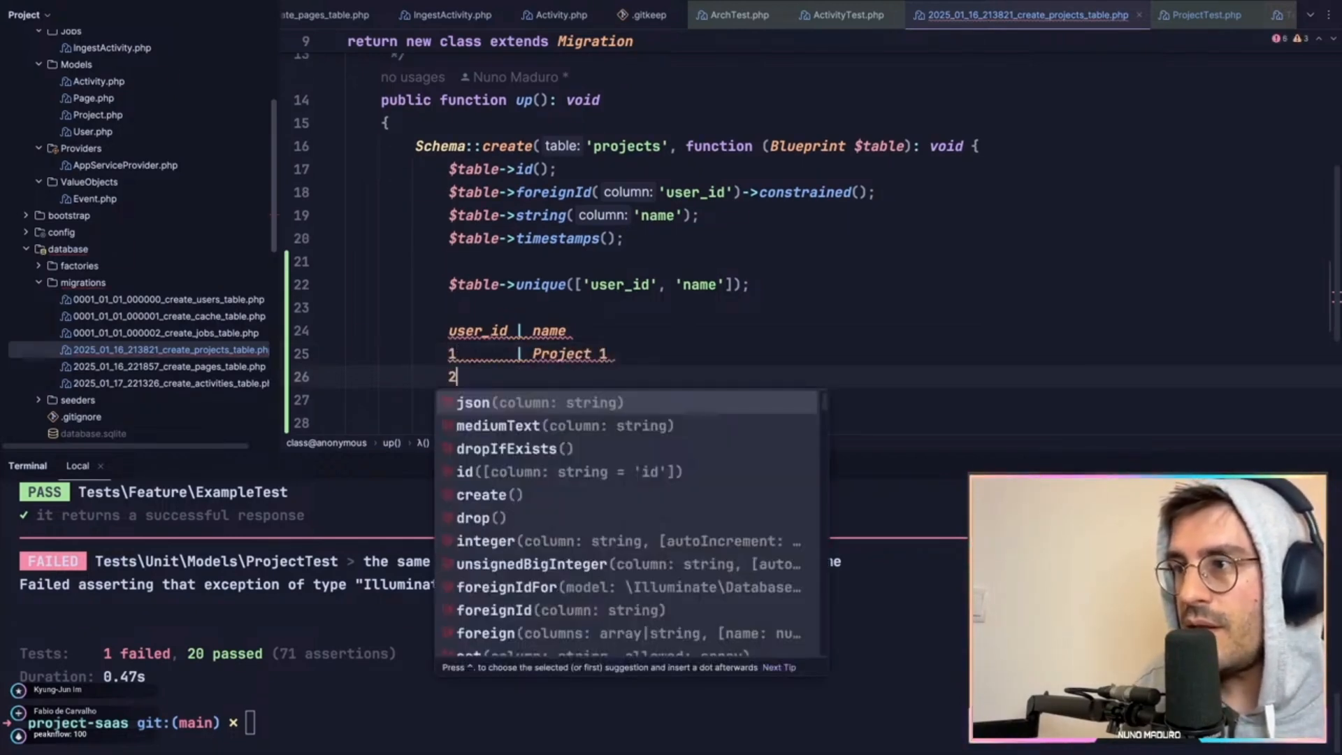
type("Project 1")
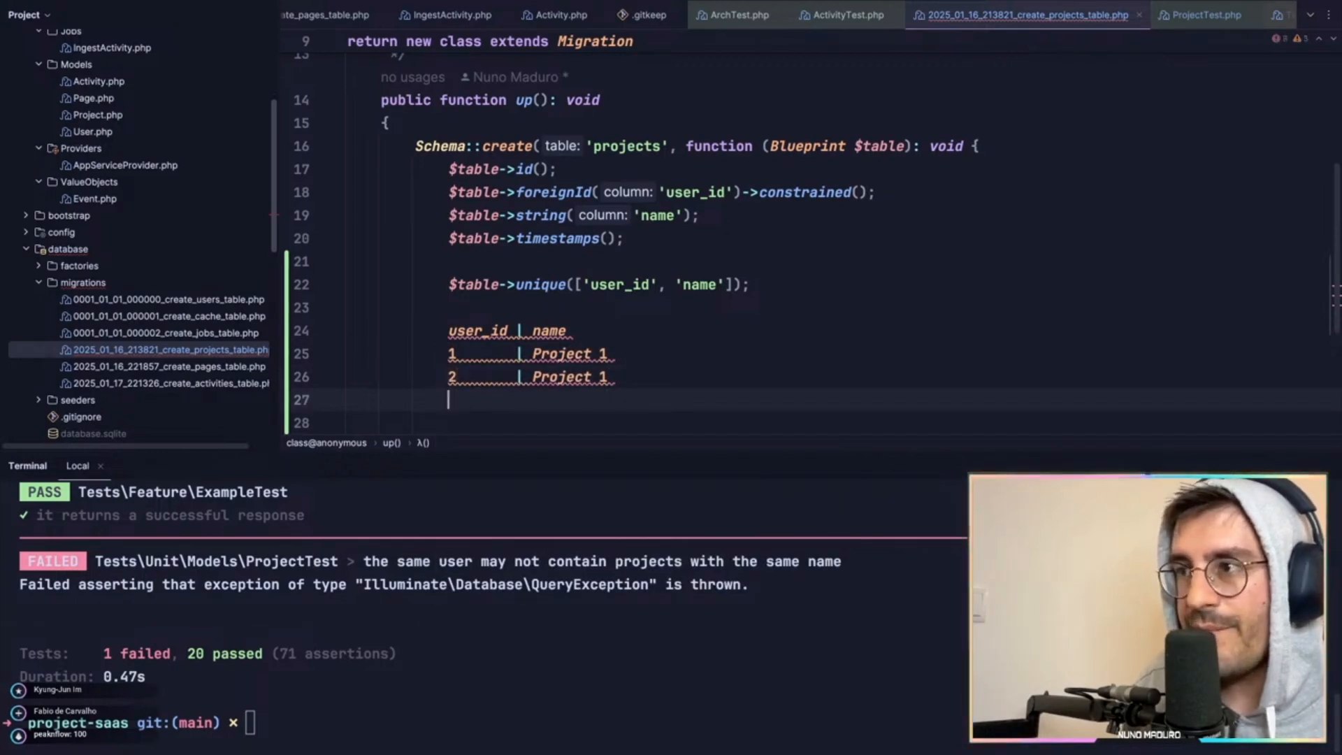
type("1   | Project 1")
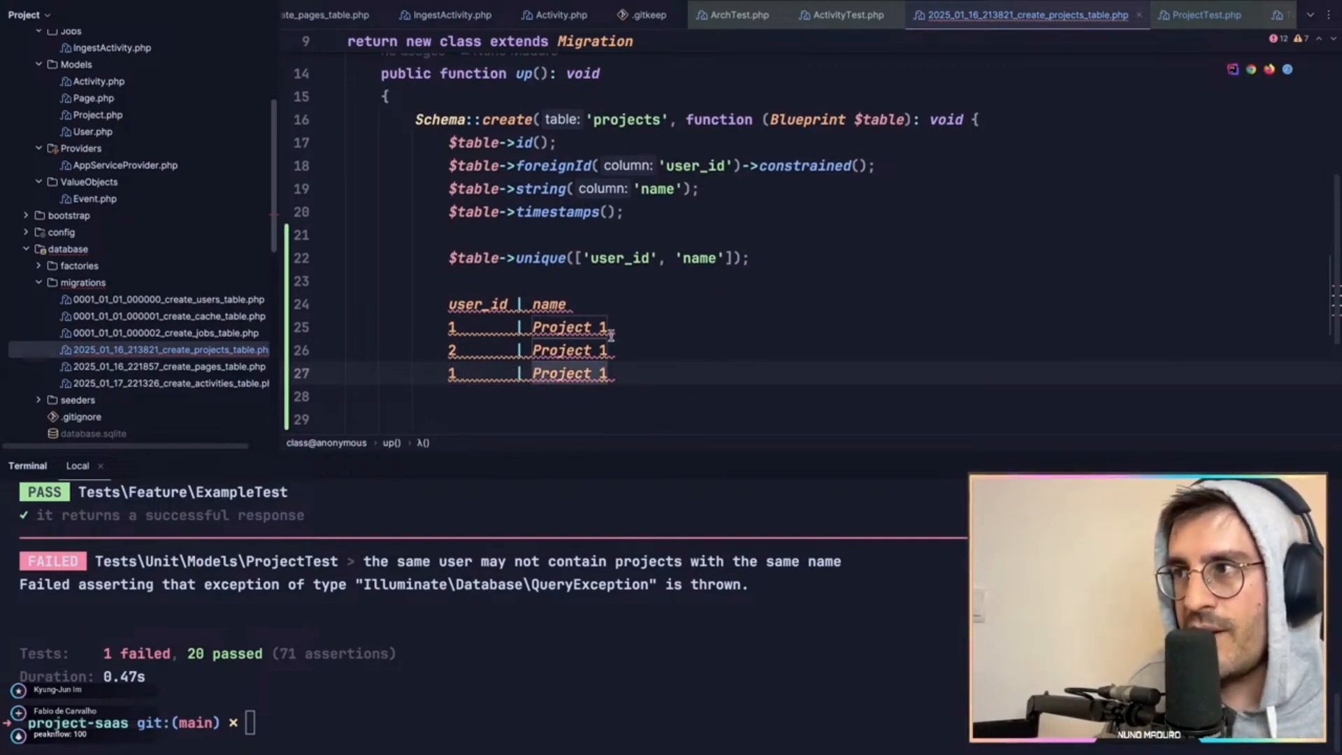
type("//")
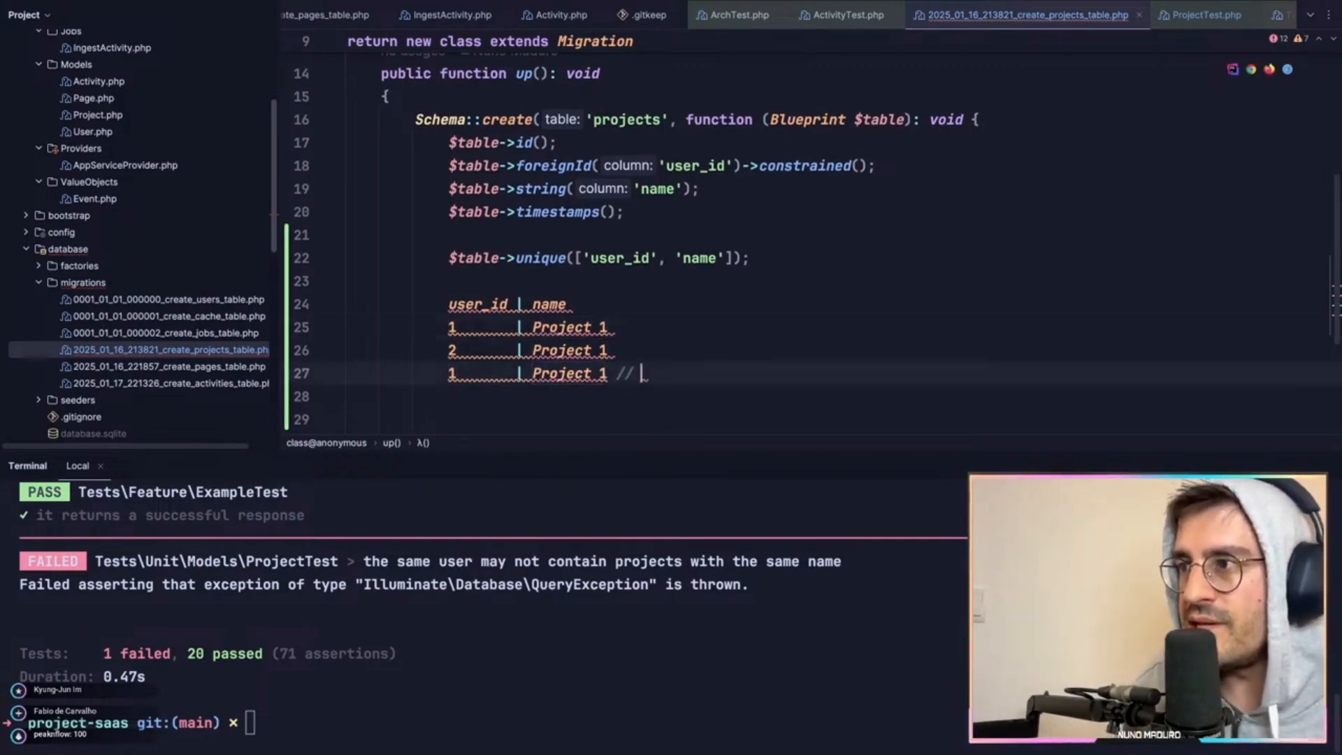
type("Error...")
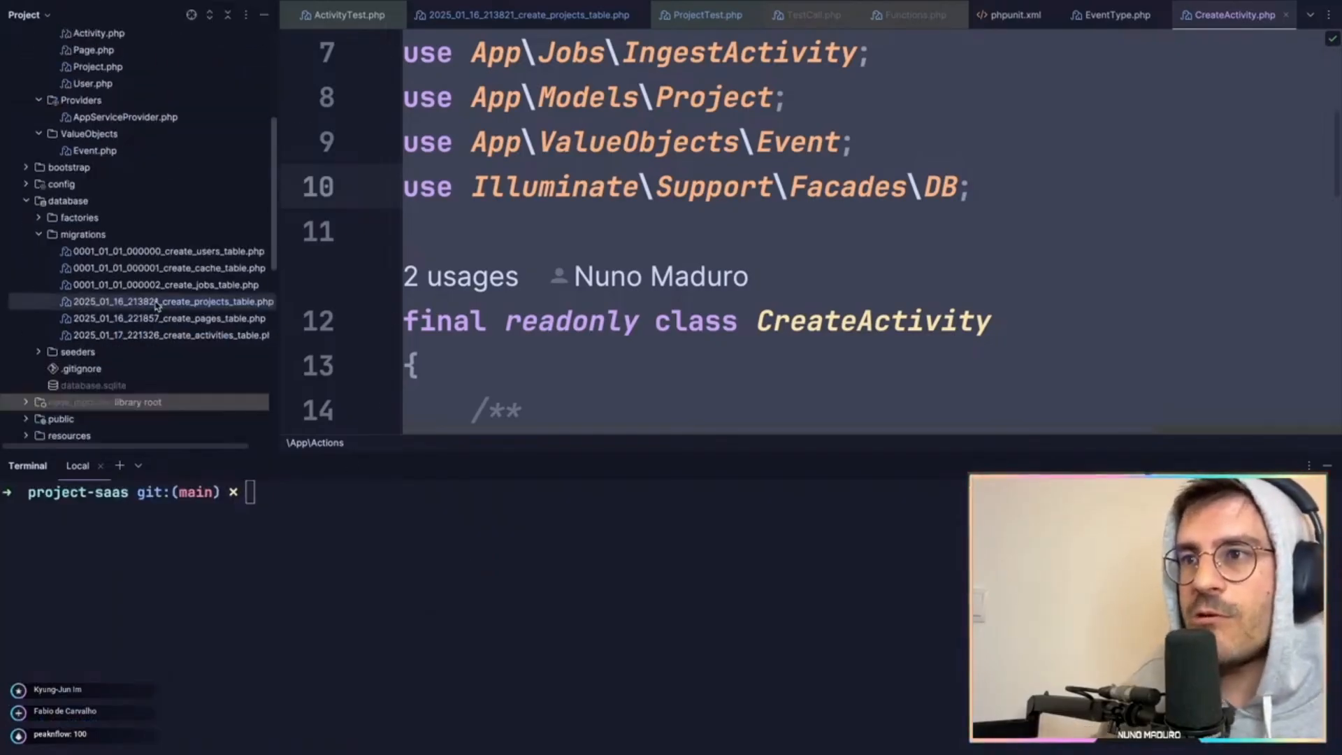
Comment out the unique user_id/name line and start typing ./vendor/bin/pest in the terminal.
left_click(520, 14)
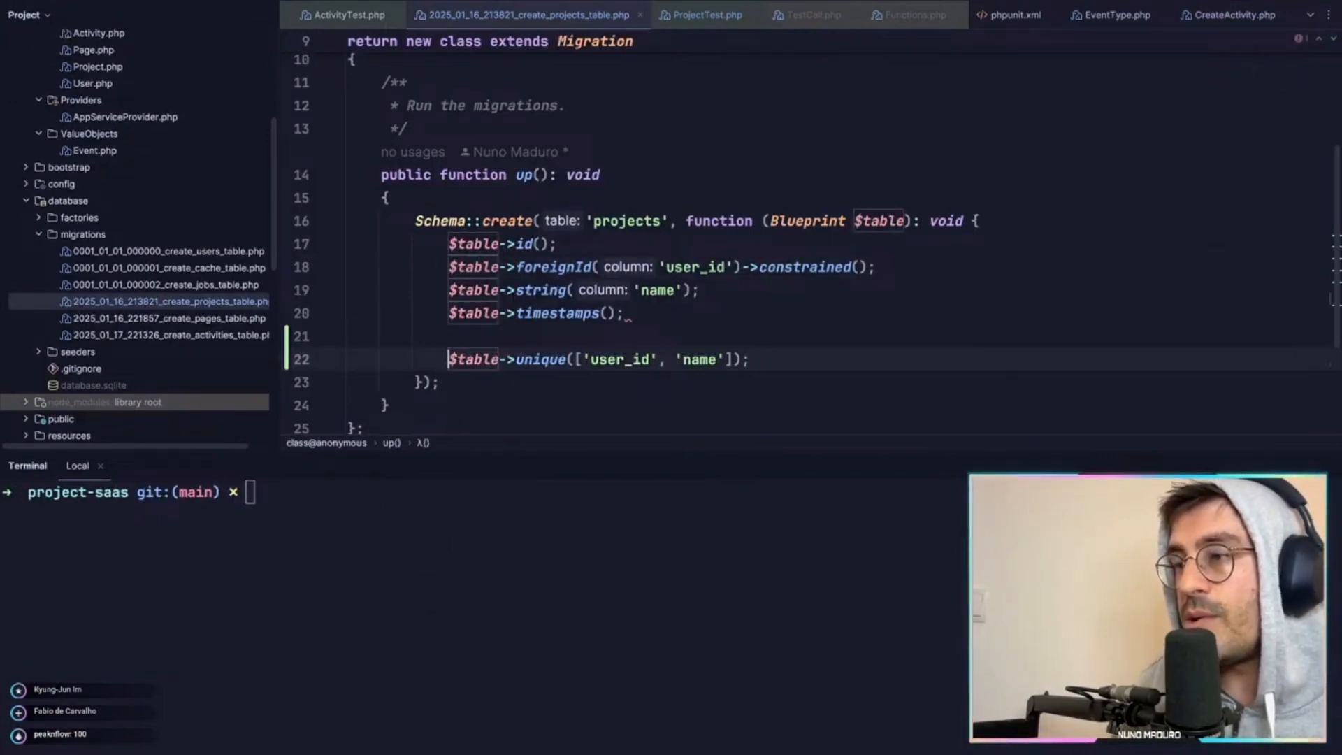
type("./vendor/bi")
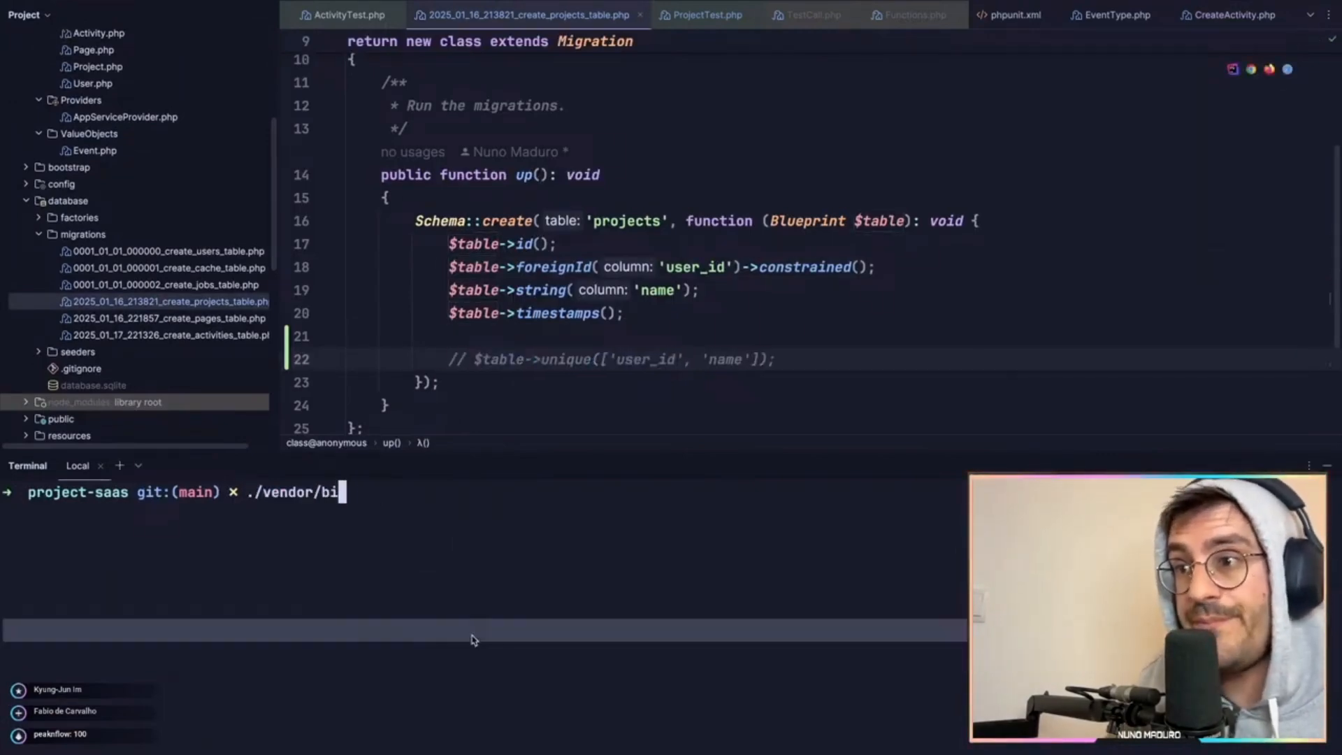